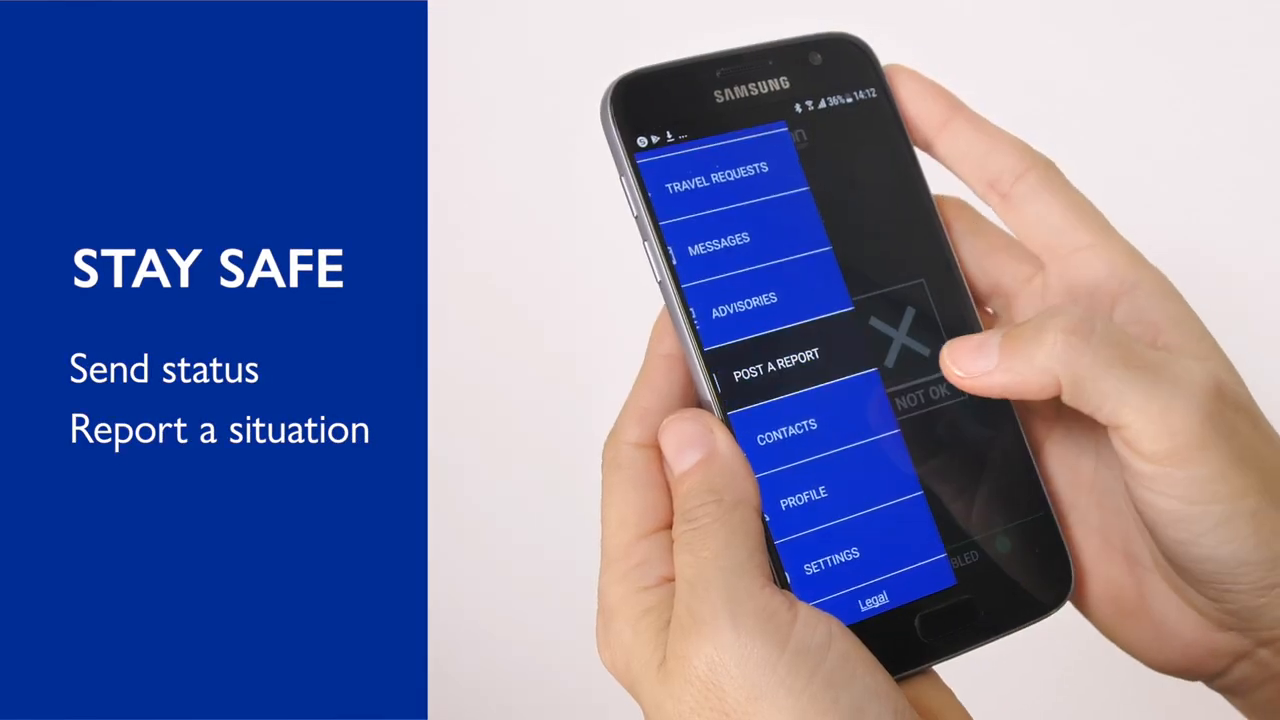
- Reveal the app's side menu with Travel Requests, Messages, Advisories, Post a Report and more
left_click(776, 366)
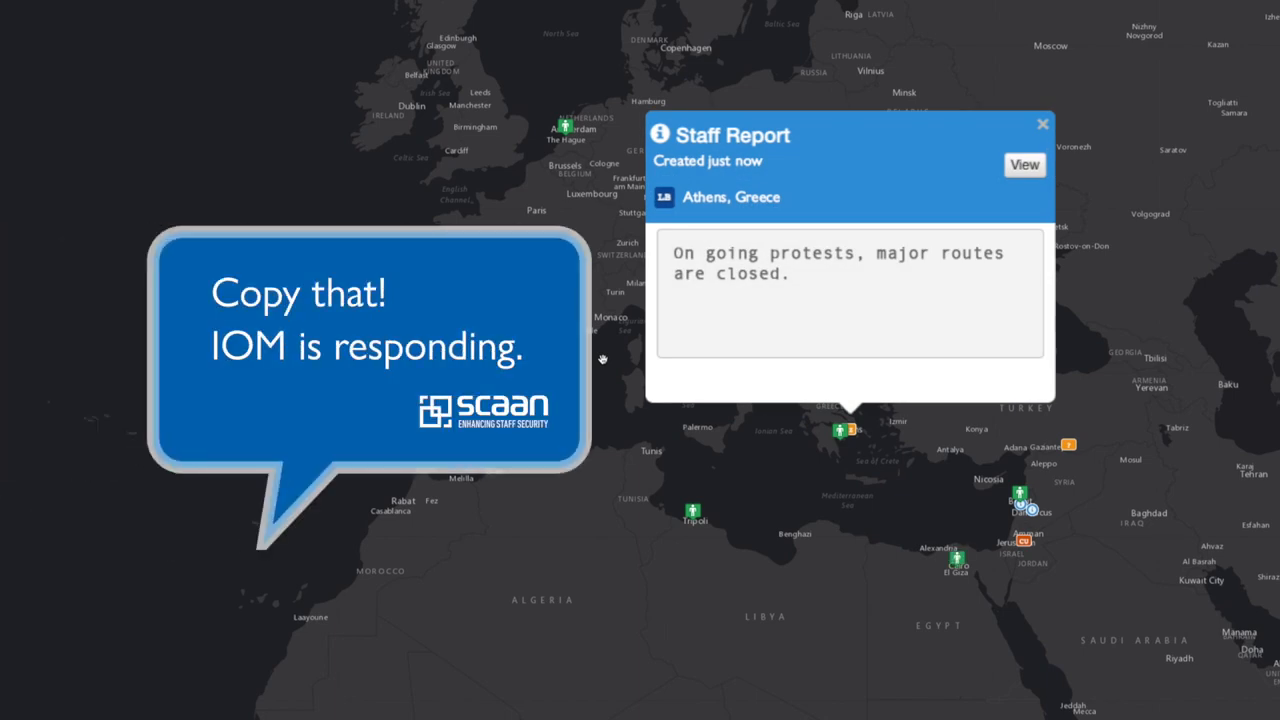
mouse_move(602, 360)
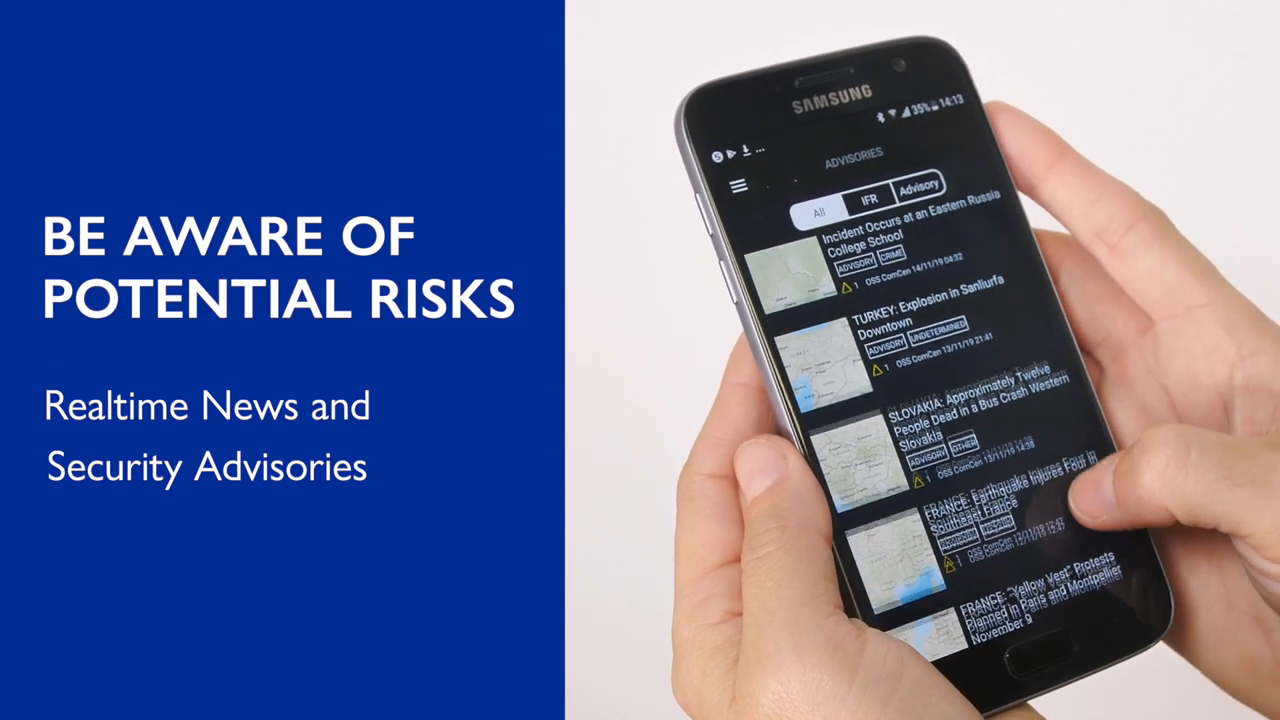
- Show the security advisories list with All/ITR/Advisory incident news items
left_click(918, 192)
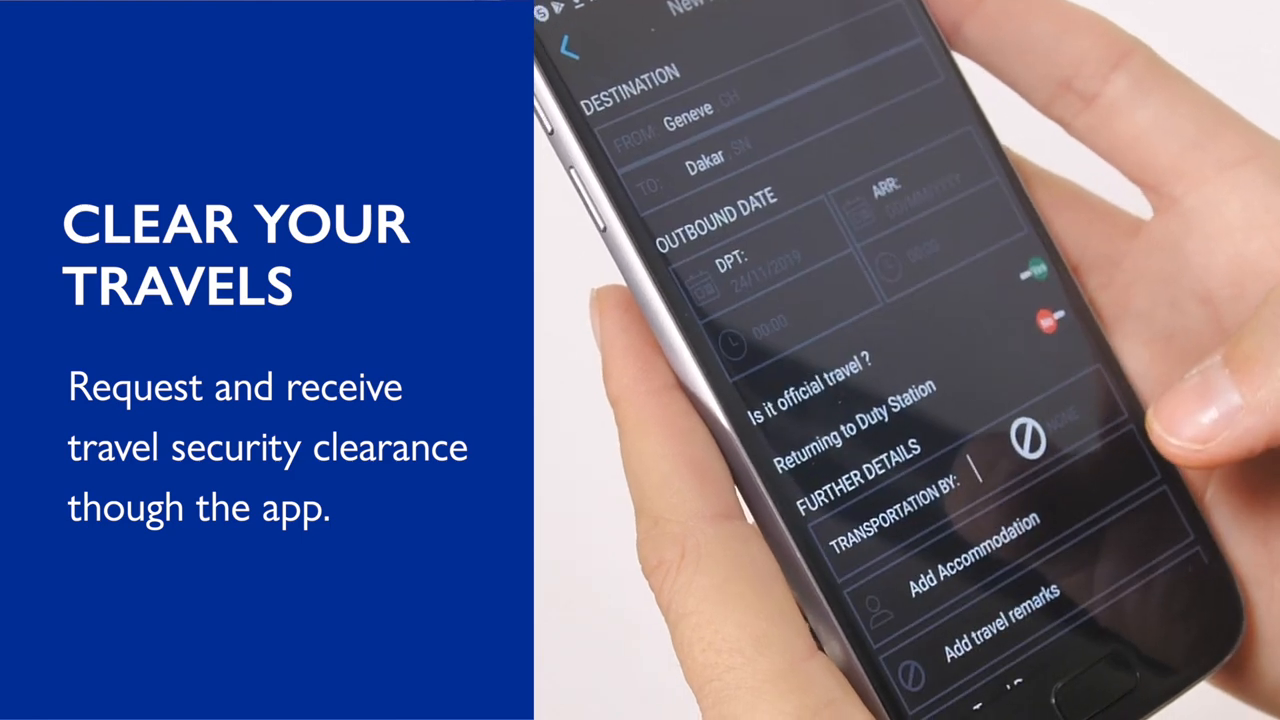
- Extend the Typhoon Kammuri advisory body with "and flight schedule, and respective travel plans."
left_click(742, 340)
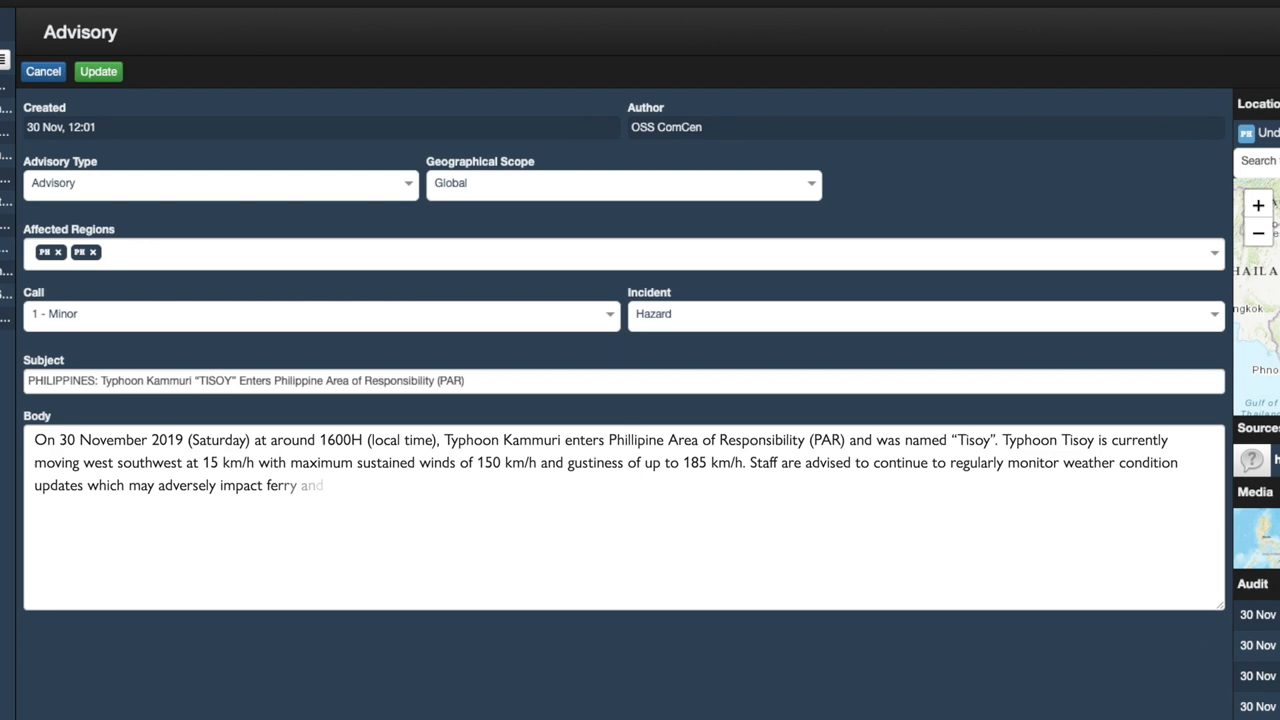
type("and flight schedule, and respective travel plans.")
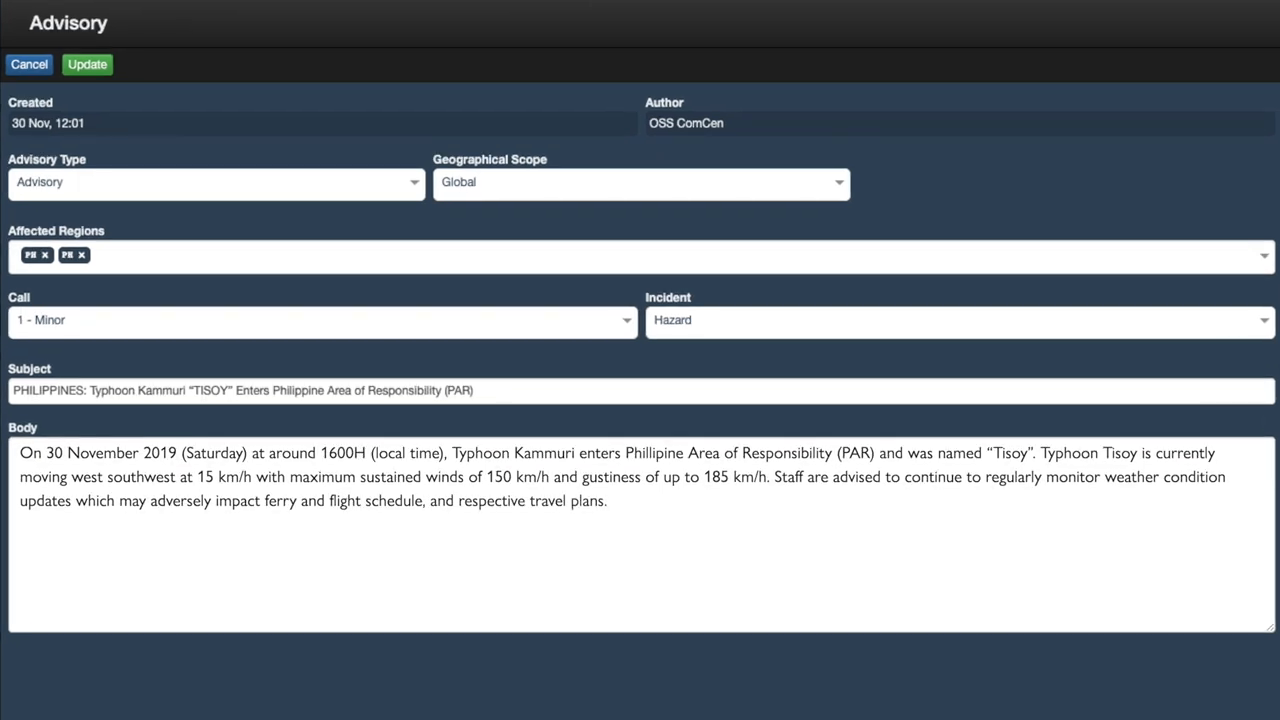